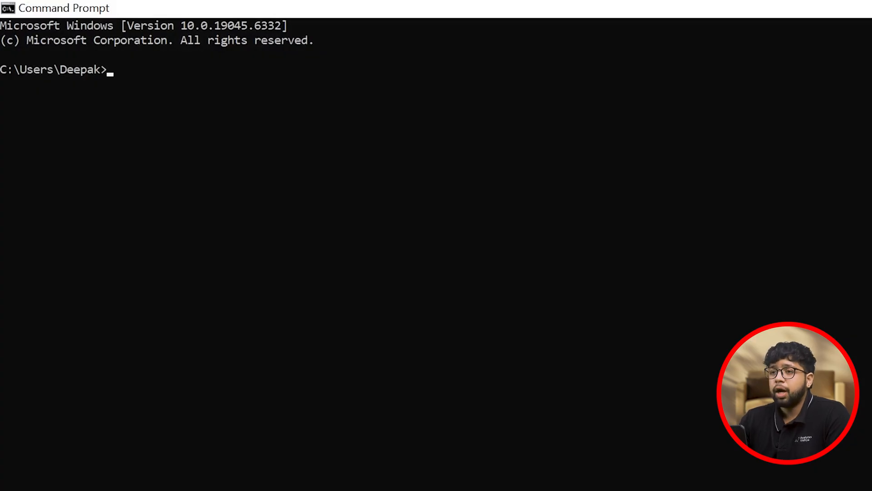
# Run the ollama command to list its usage and available commands
pyautogui.write('ollama.com/search')
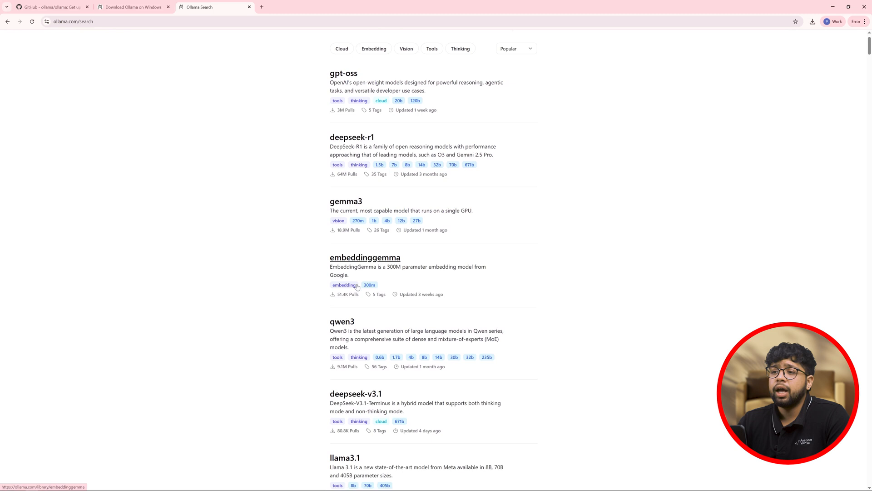
pyautogui.scroll(-3)
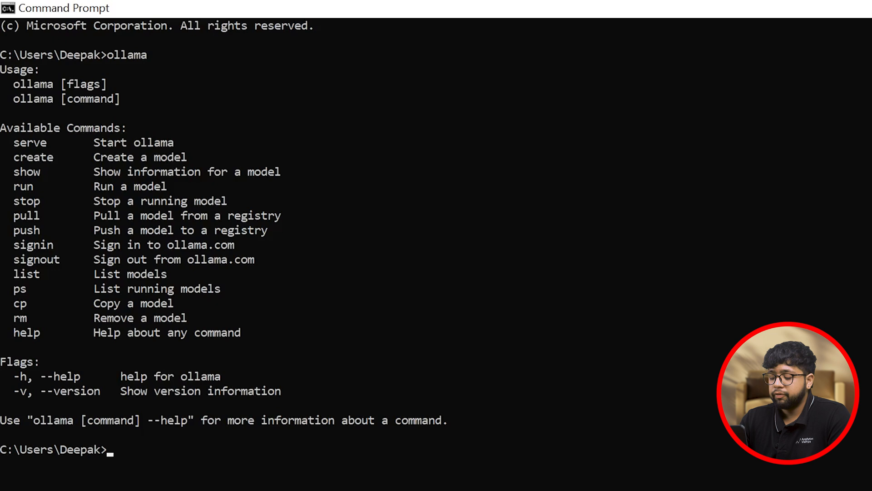
# Run ollama pull gpt-oss:20b to download the model's layers
pyautogui.write('ollama')
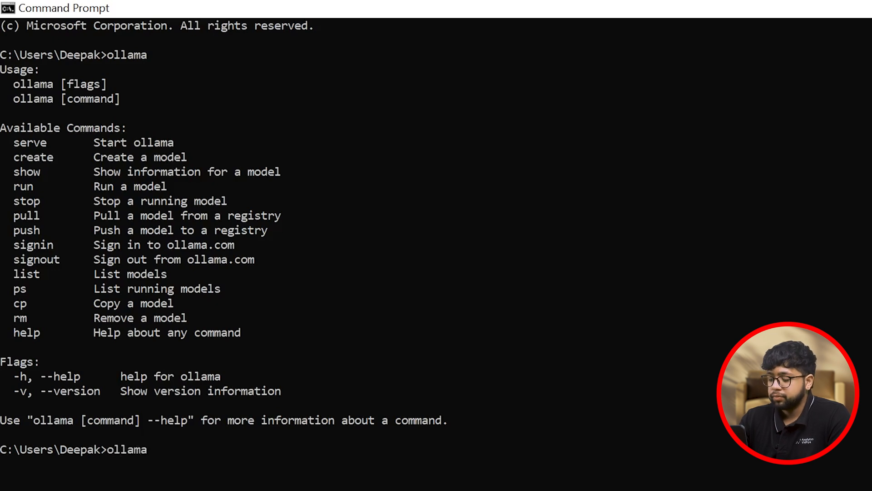
pyautogui.write('pull gp')
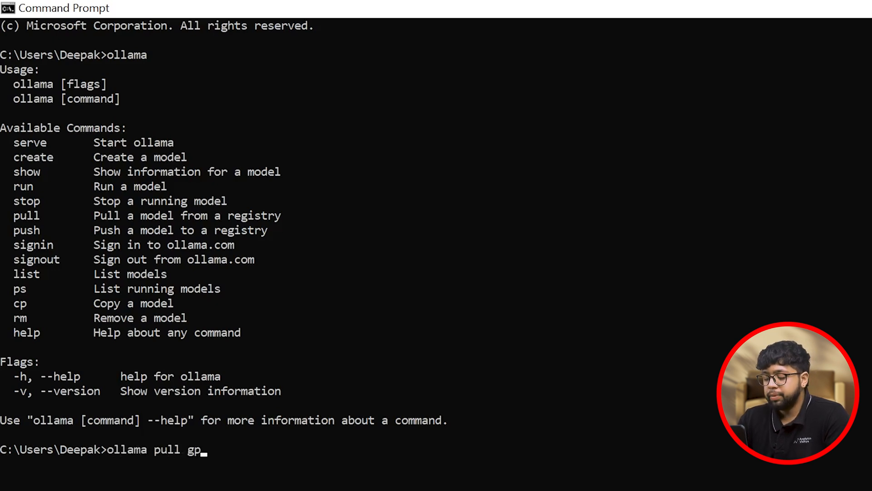
pyautogui.write('t-oss')
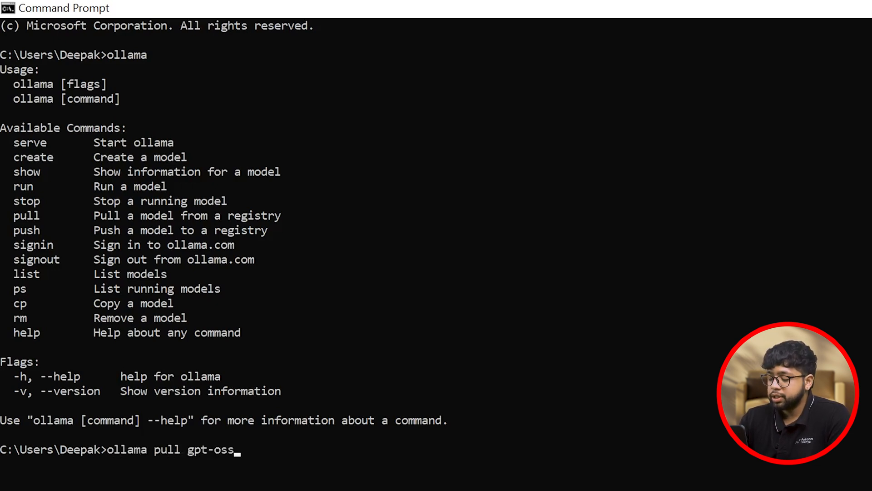
pyautogui.write(':20b')
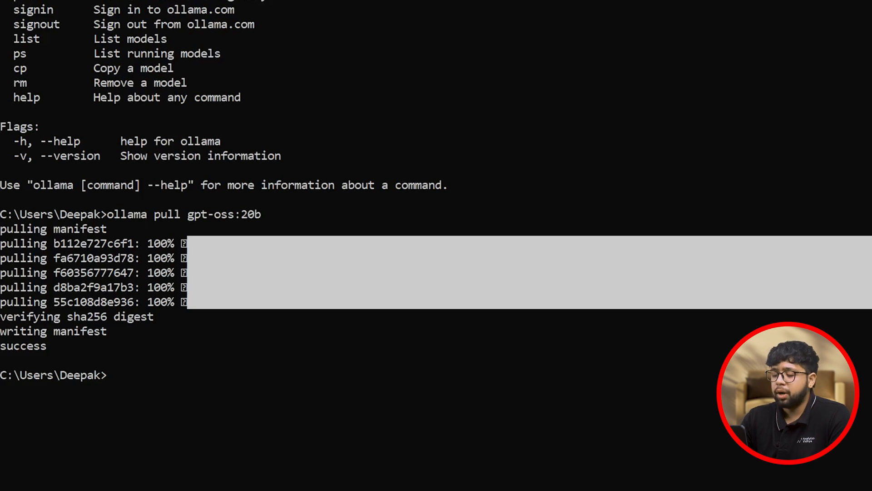
# Run ollama run gpt-oss:20b to start a chat session with the model
pyautogui.write('ollama ru')
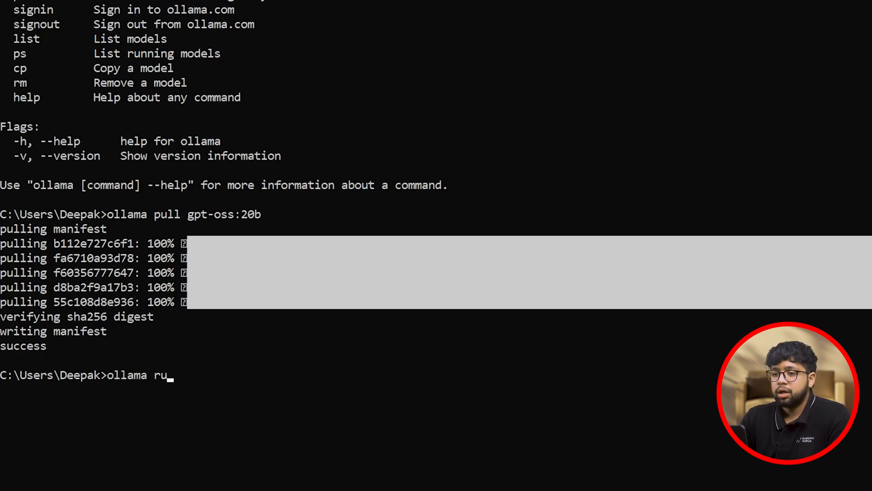
pyautogui.write('n gpt')
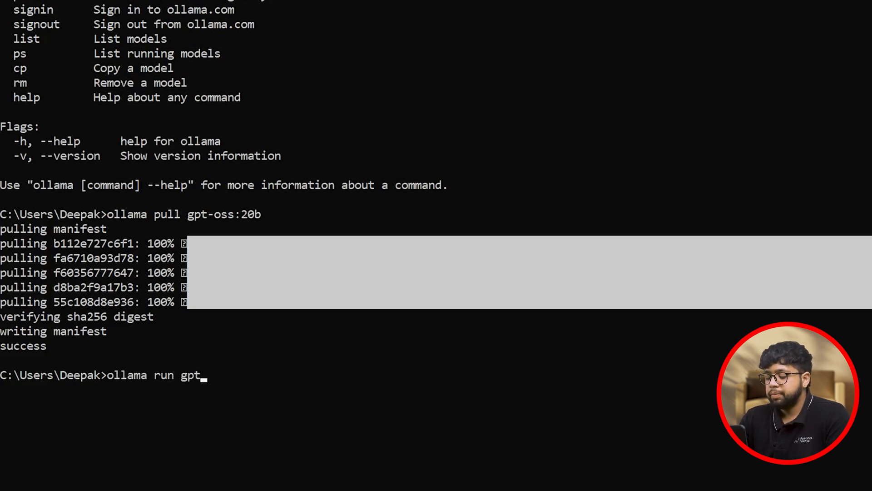
pyautogui.write('-oss:2')
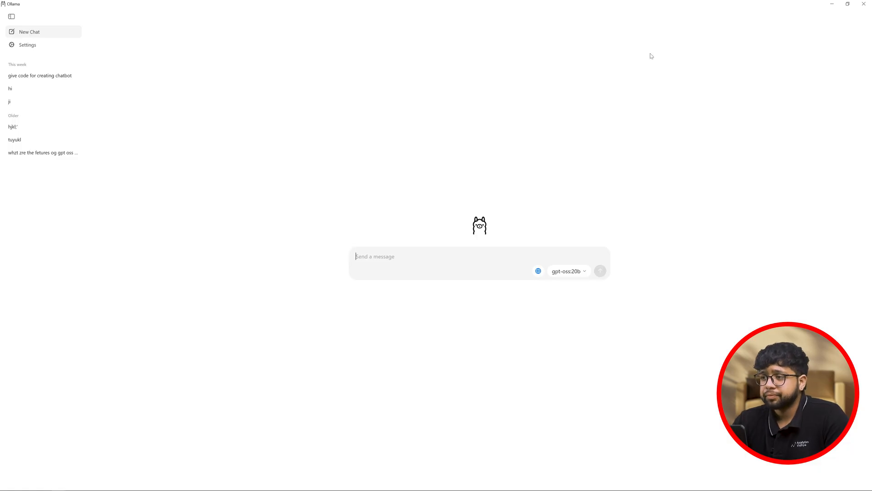
# Send gpt-oss:20b a message asking for a Python palindrome-checker script
pyautogui.click(568, 271)
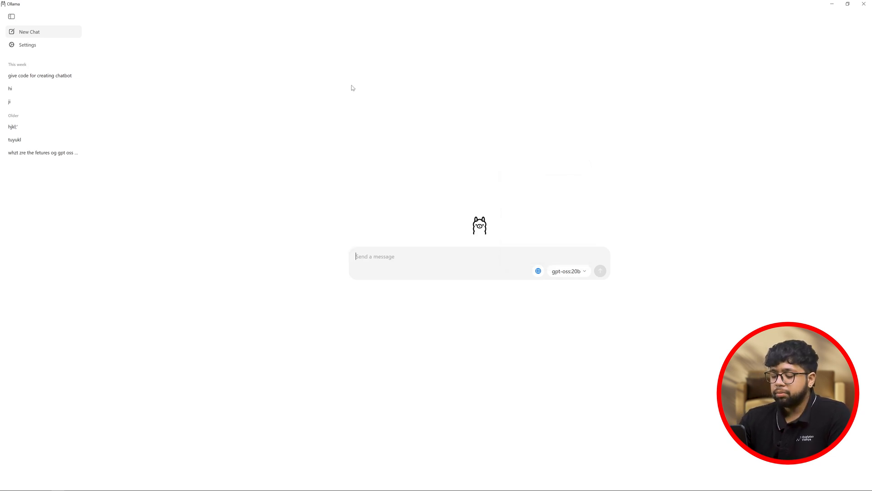
pyautogui.write('Give me apython that checks if string is a palindrome or n')
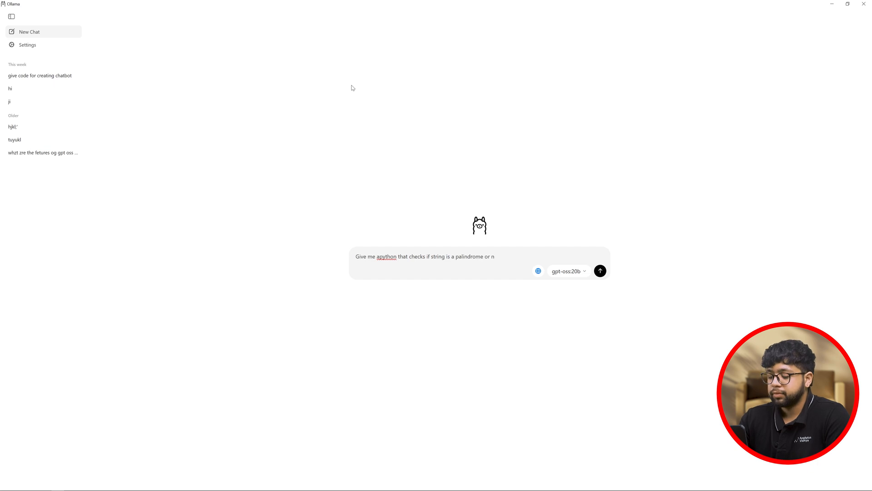
pyautogui.click(599, 271)
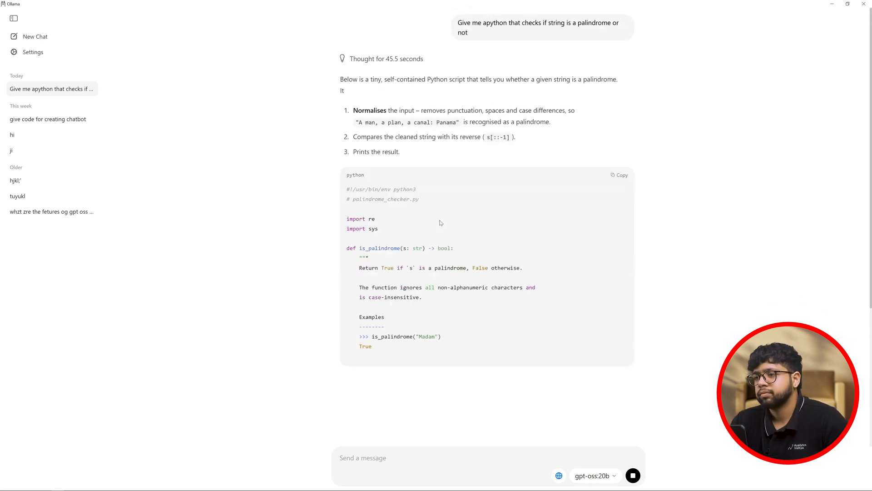
# Scroll through the generated palindrome_checker.py code to read the full reply
pyautogui.scroll(-3)
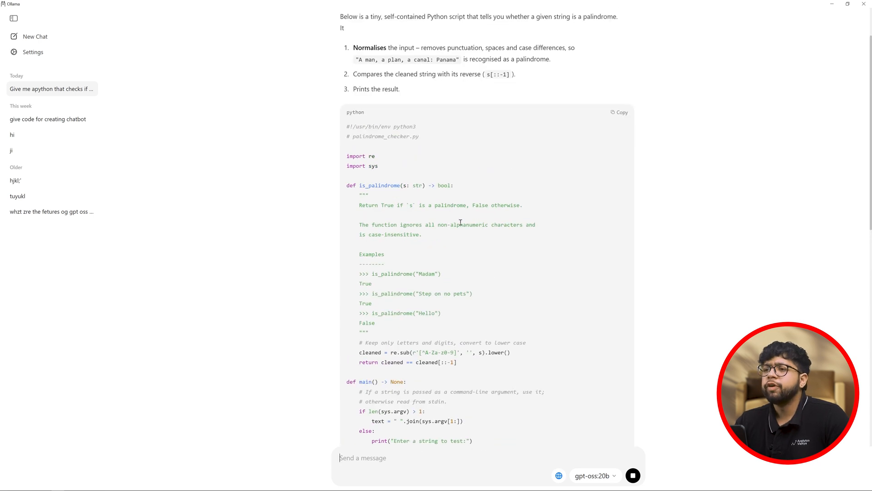
pyautogui.scroll(-3)
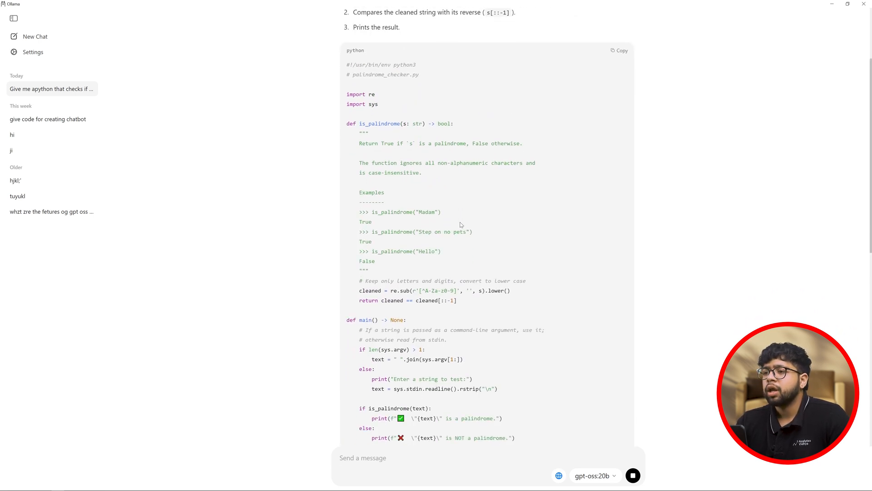
pyautogui.scroll(-3)
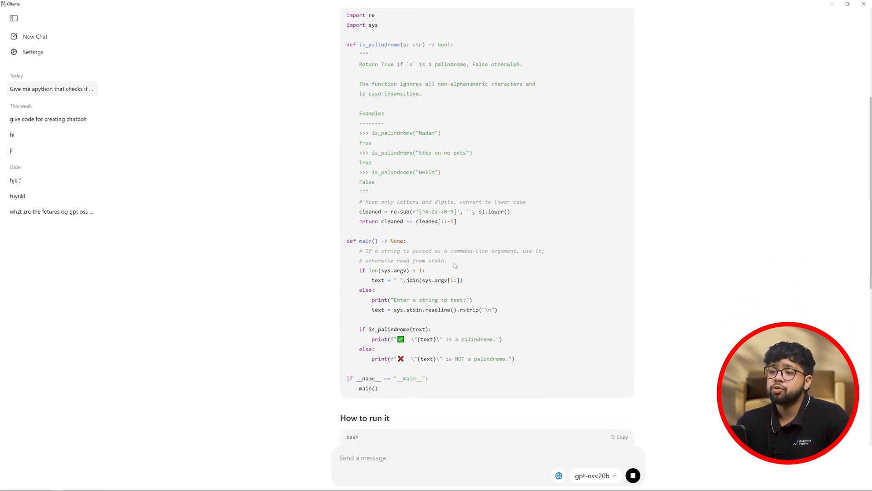
pyautogui.scroll(-3)
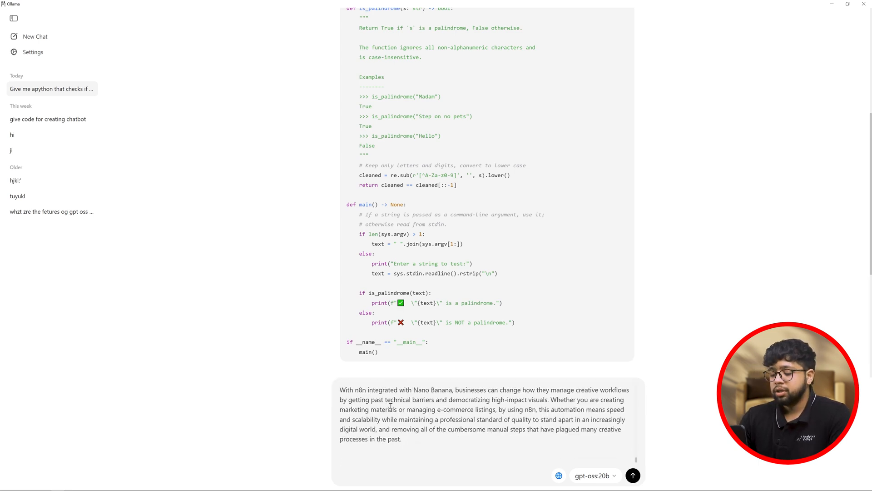
# Send the n8n and Nano Banana passage asking to summarize it in about 100 words
pyautogui.write('summarize the content')
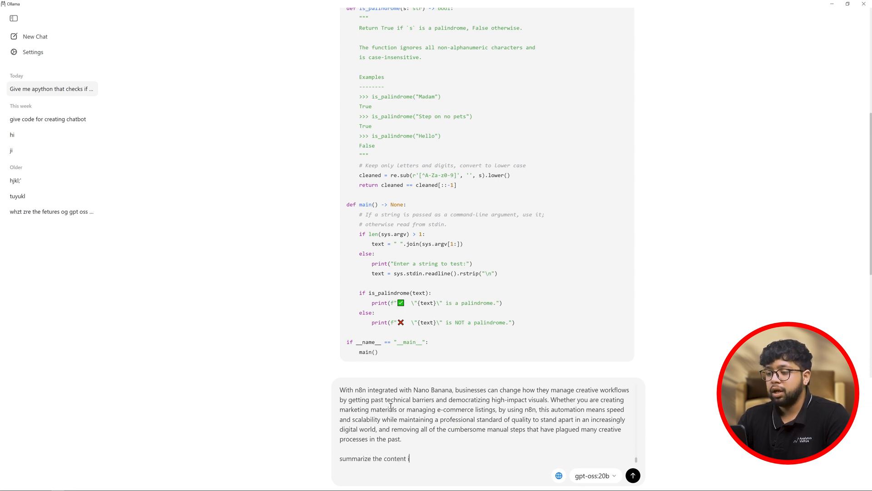
pyautogui.write('in 100-1')
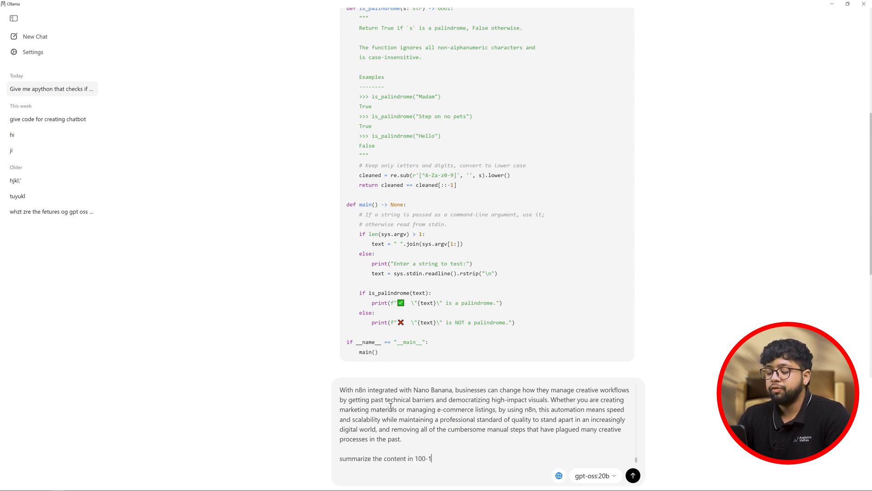
pyautogui.click(633, 476)
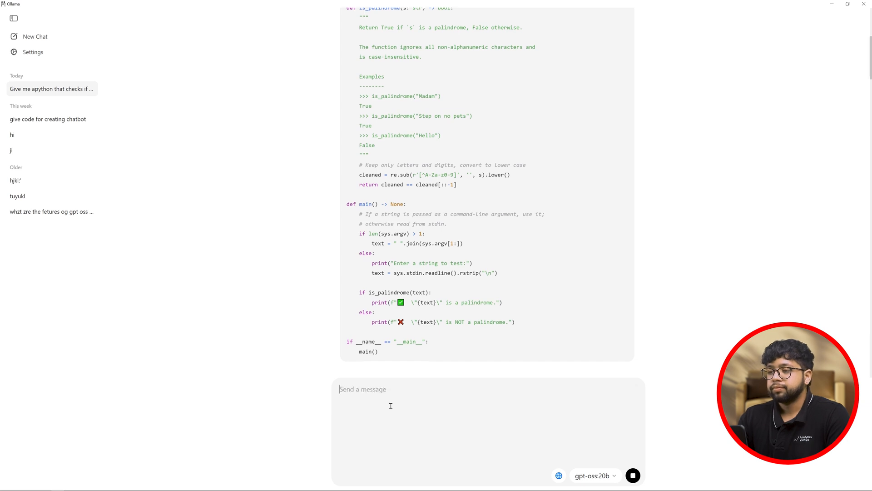